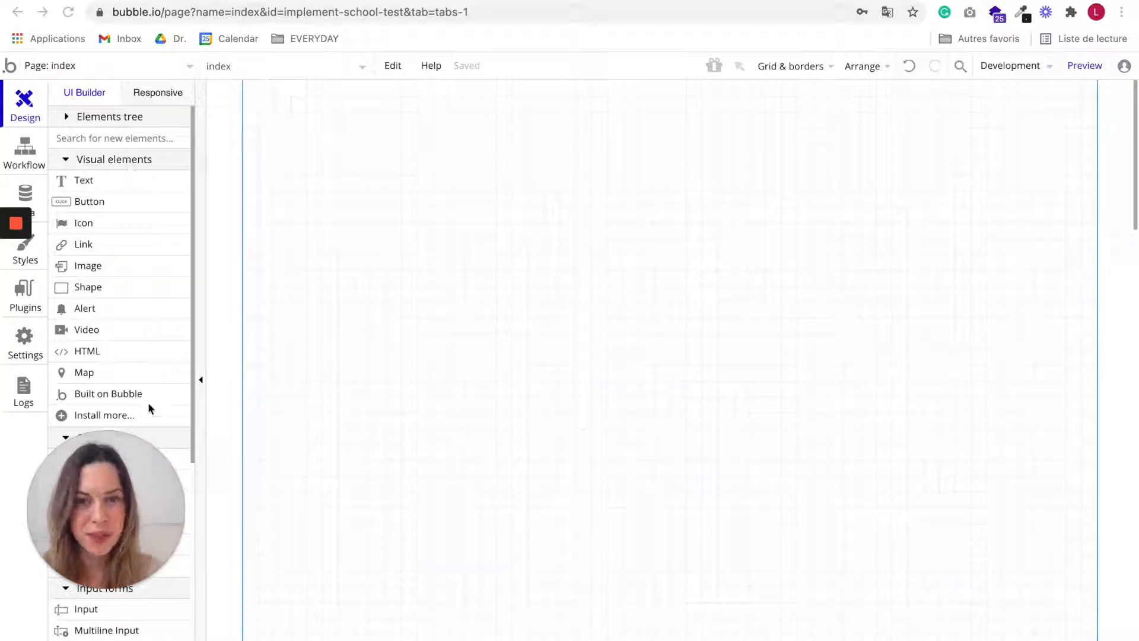
pyautogui.moveTo(152, 342)
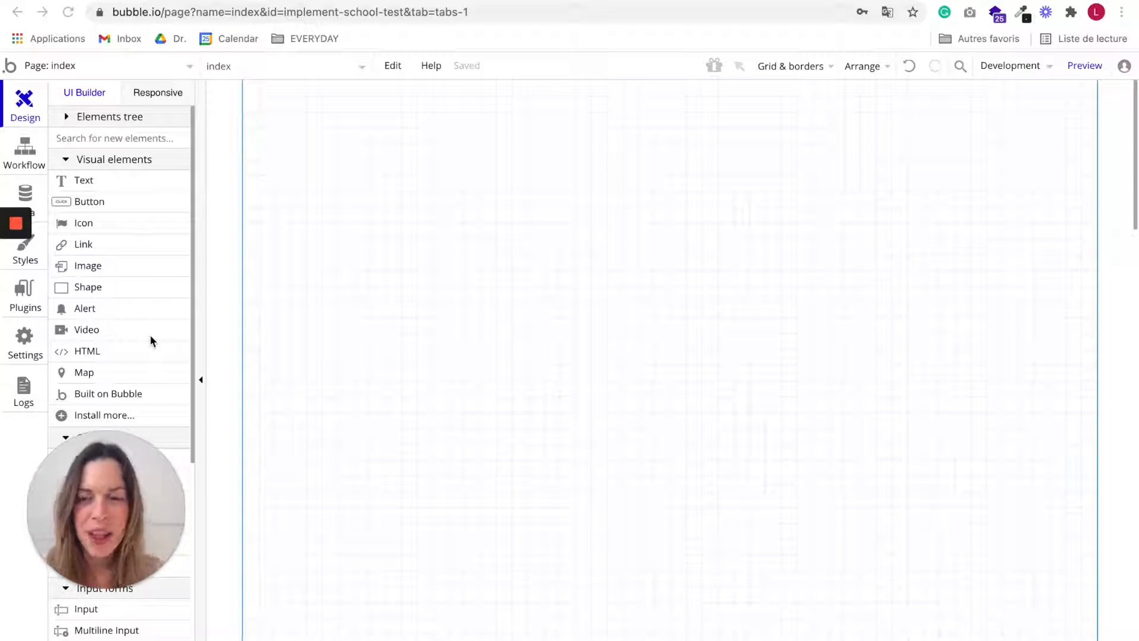
pyautogui.moveTo(124, 187)
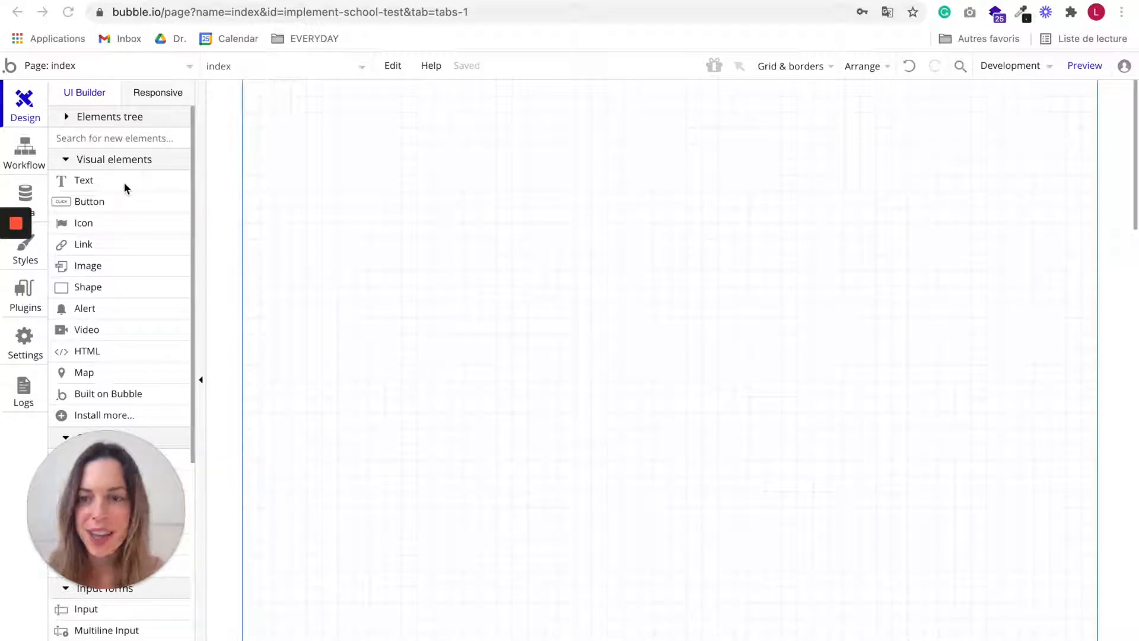
pyautogui.moveTo(127, 273)
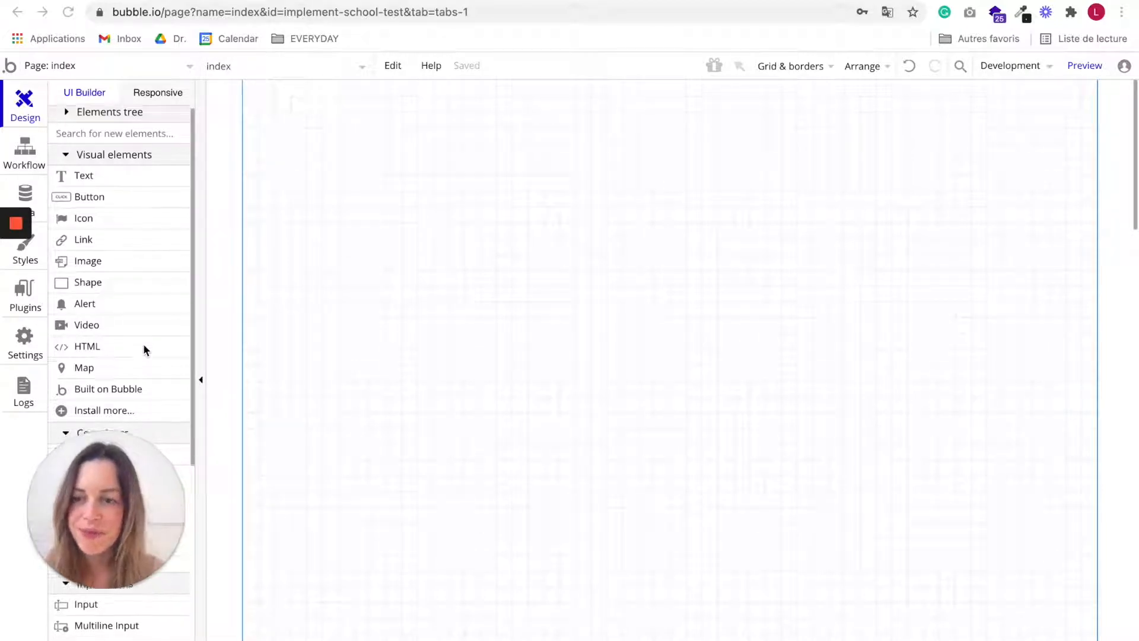
# Scroll down the Visual elements palette to reach the Text element
pyautogui.scroll(-3)
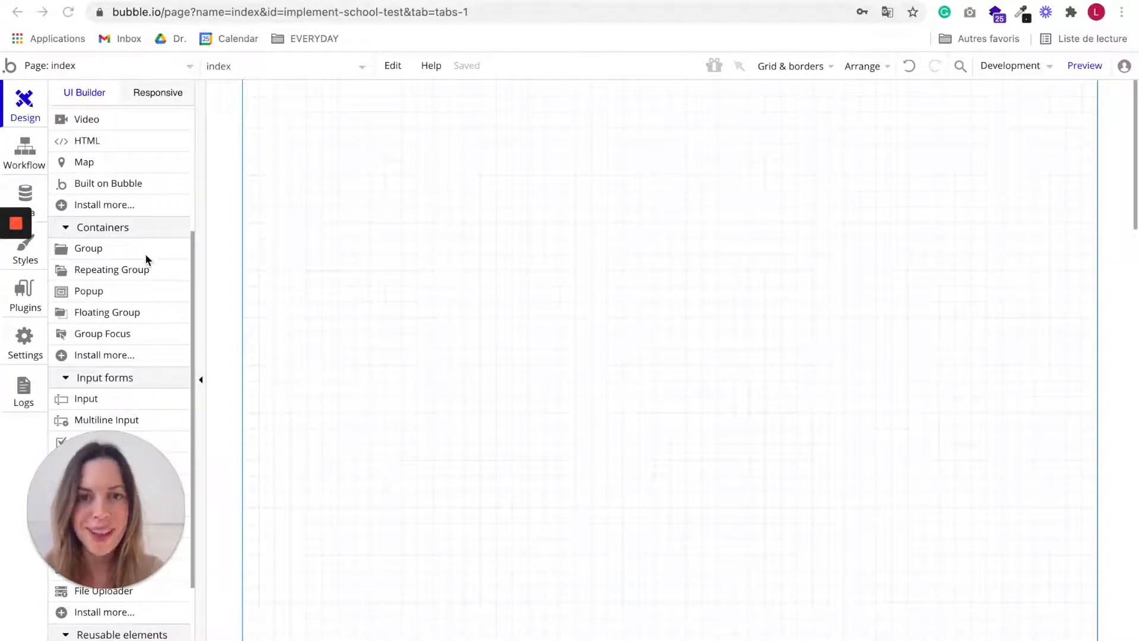
pyautogui.scroll(-3)
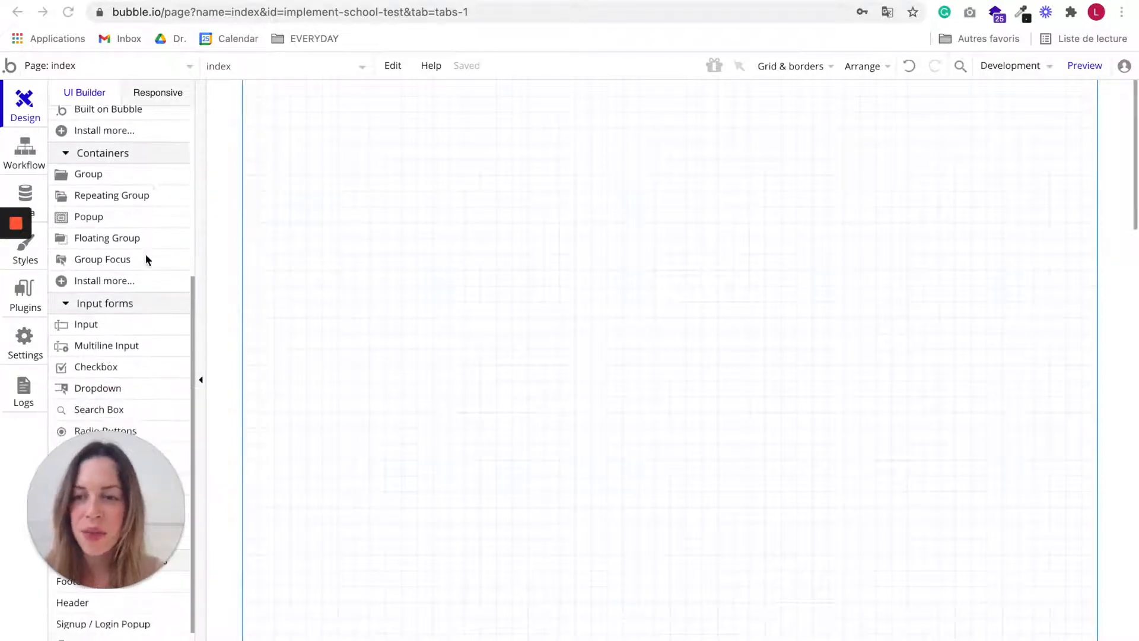
pyautogui.scroll(-3)
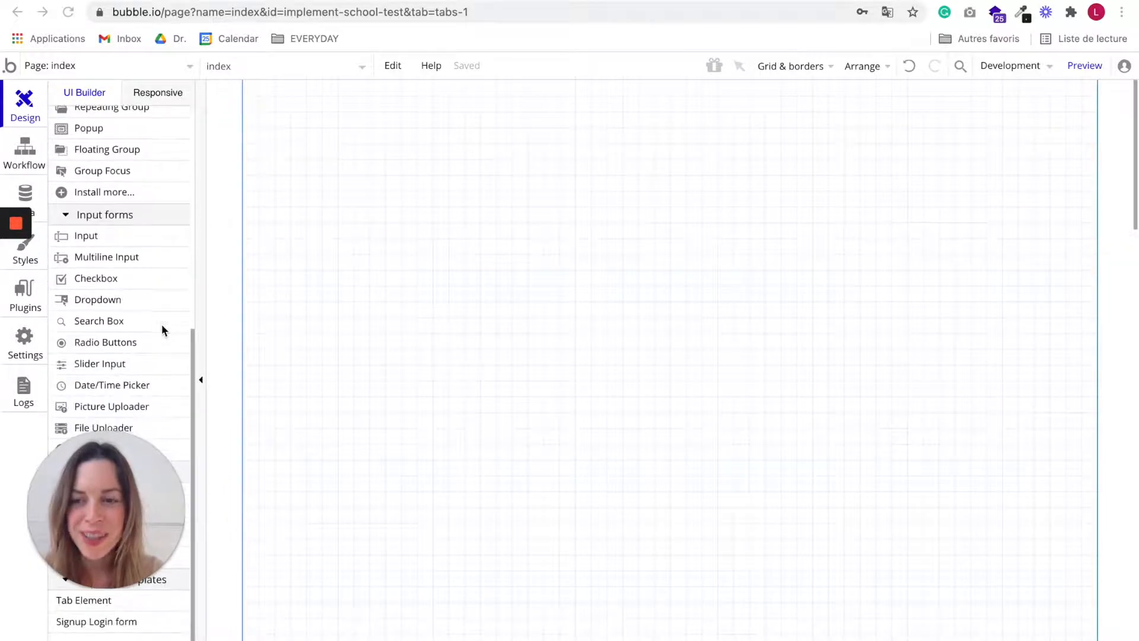
pyautogui.scroll(-3)
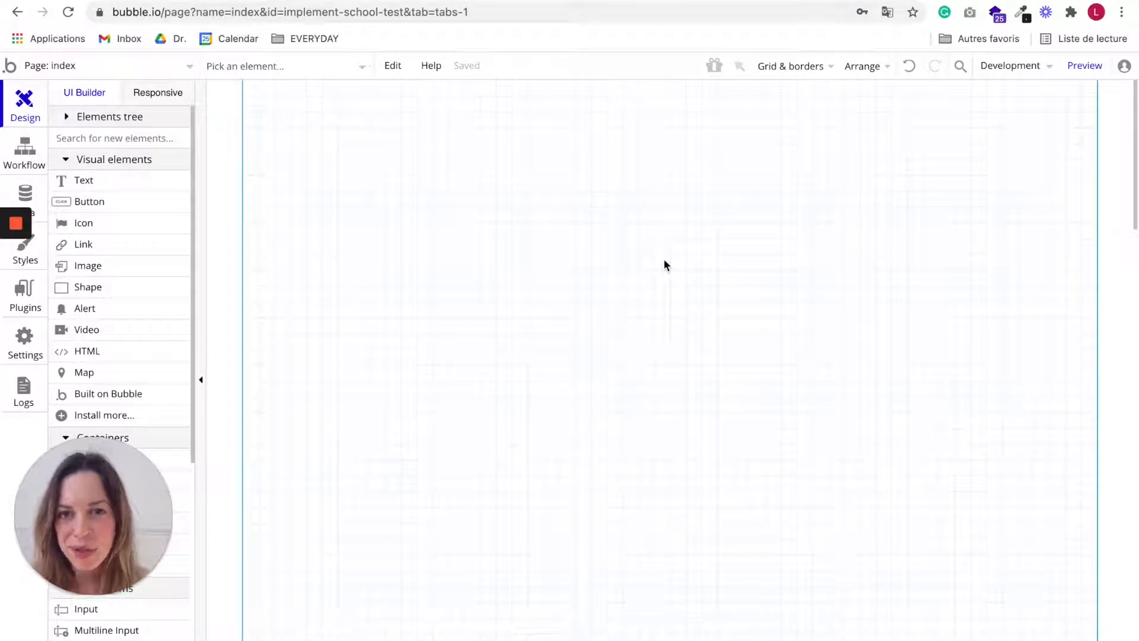
pyautogui.moveTo(323, 209)
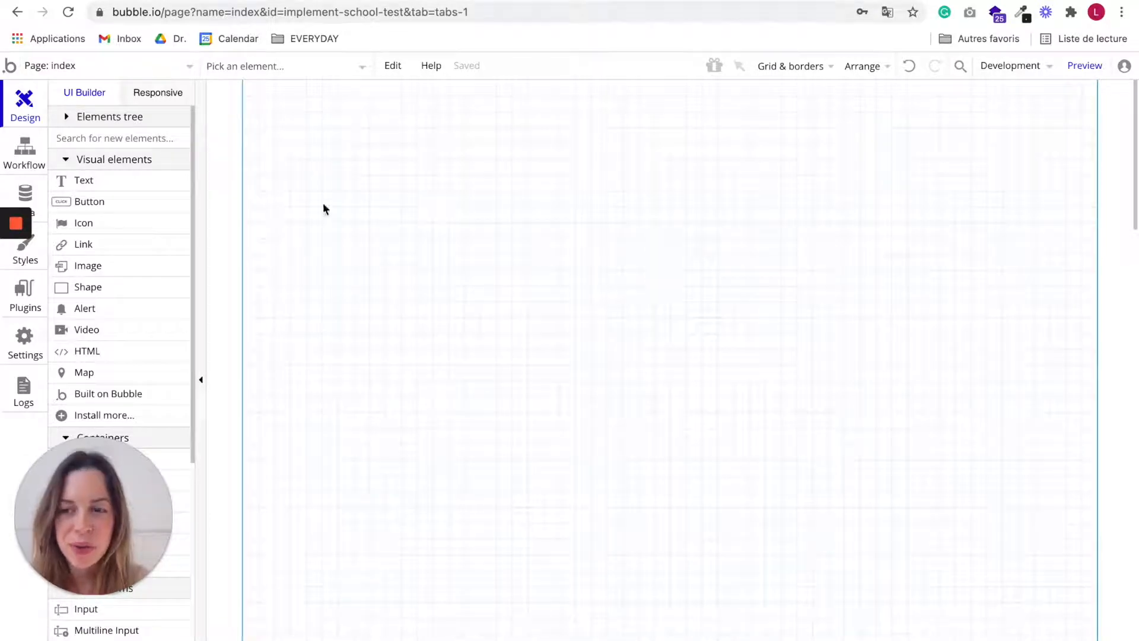
pyautogui.moveTo(83, 181)
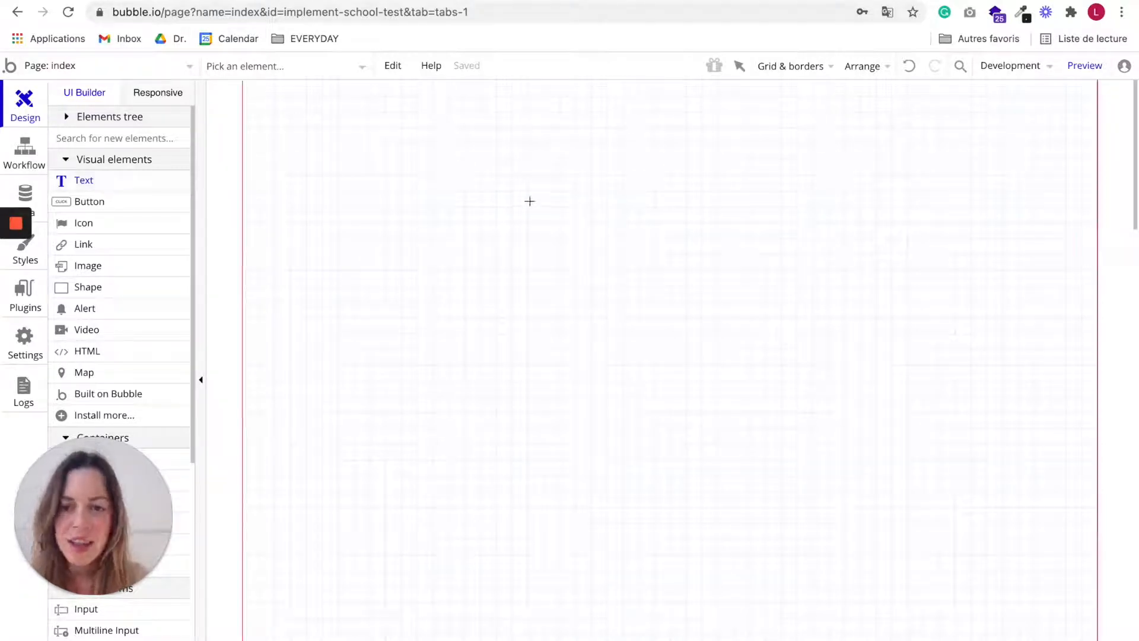
# Draw Text A on the canvas and move it toward the top-left, around X 160 Y 130
pyautogui.moveTo(523, 198); pyautogui.dragTo(768, 274)
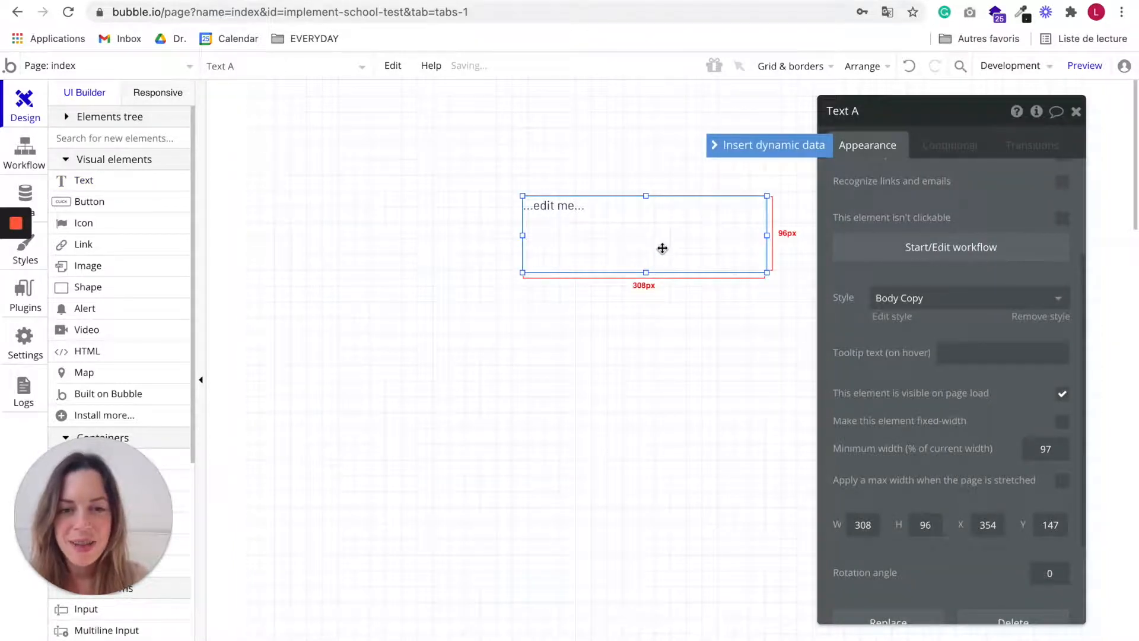
pyautogui.moveTo(645, 233); pyautogui.dragTo(491, 219)
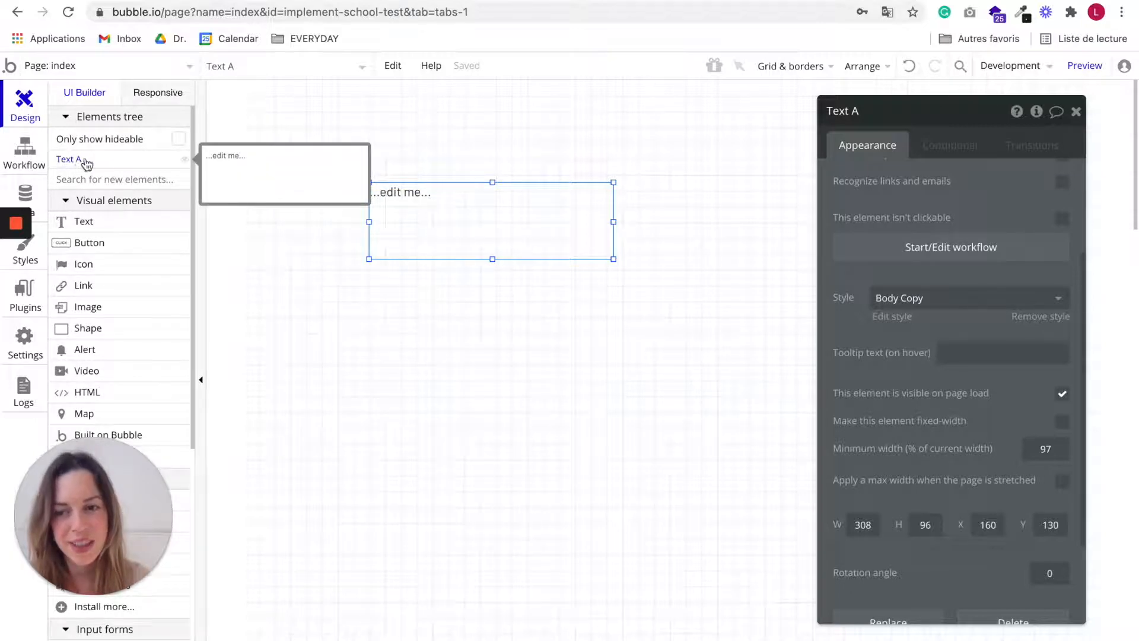
pyautogui.moveTo(478, 213)
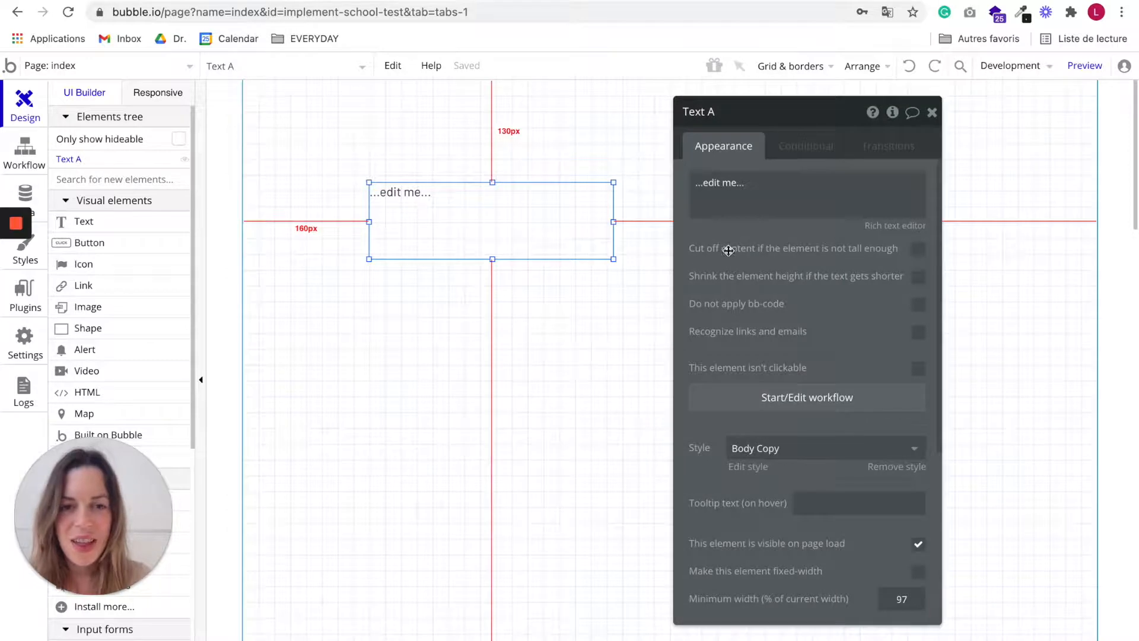
pyautogui.moveTo(762, 248)
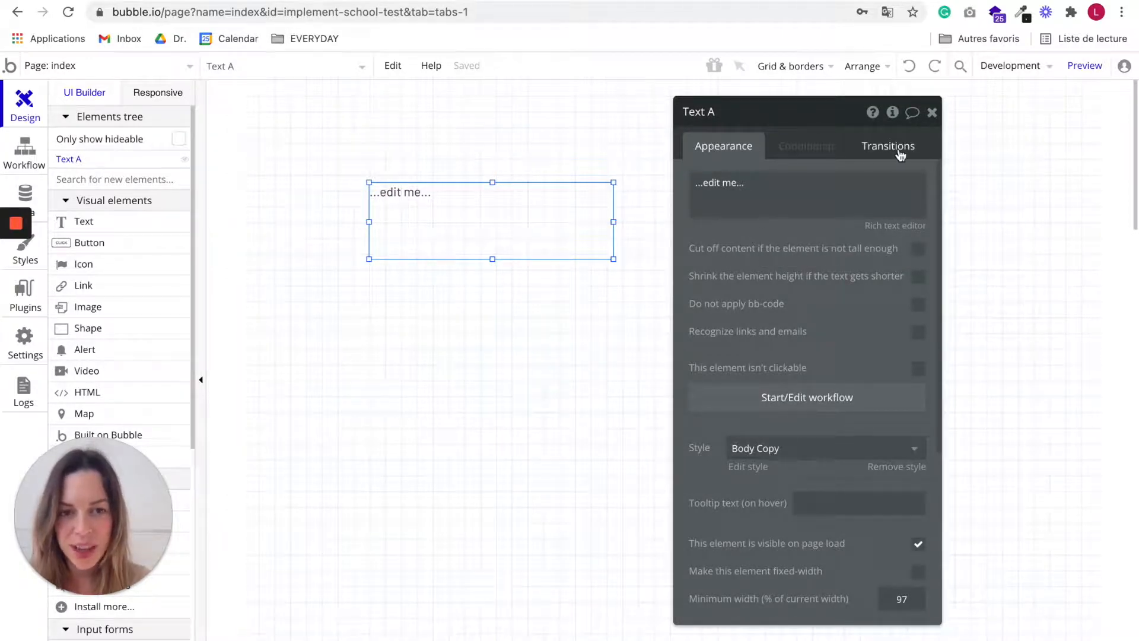
pyautogui.moveTo(715, 274)
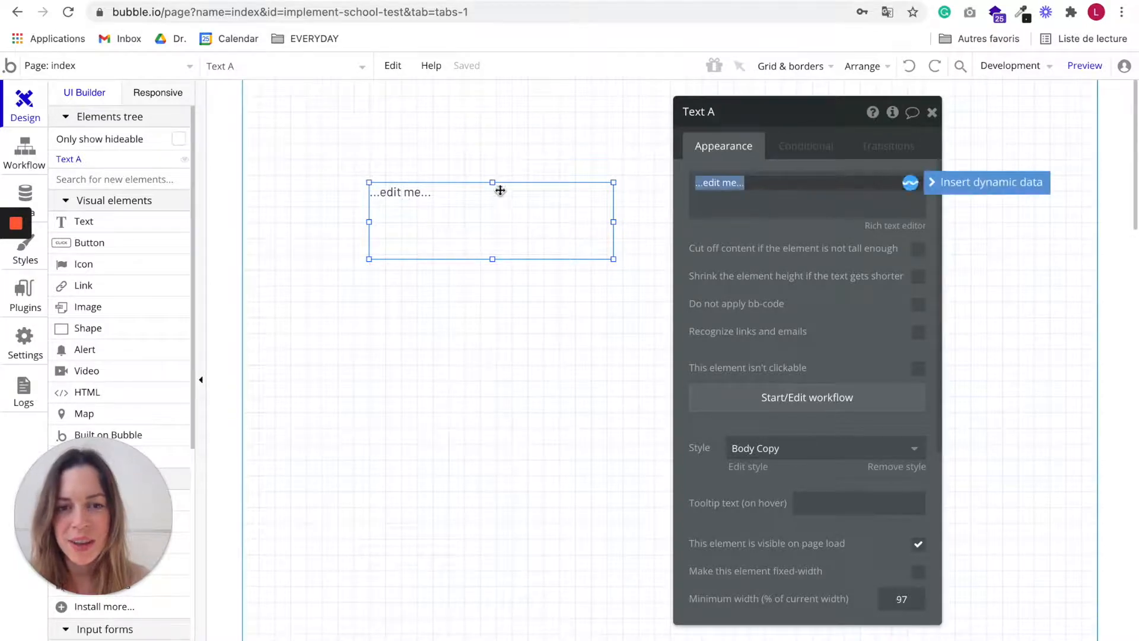
# Replace the placeholder text with 'Join the community'
pyautogui.click(719, 182)
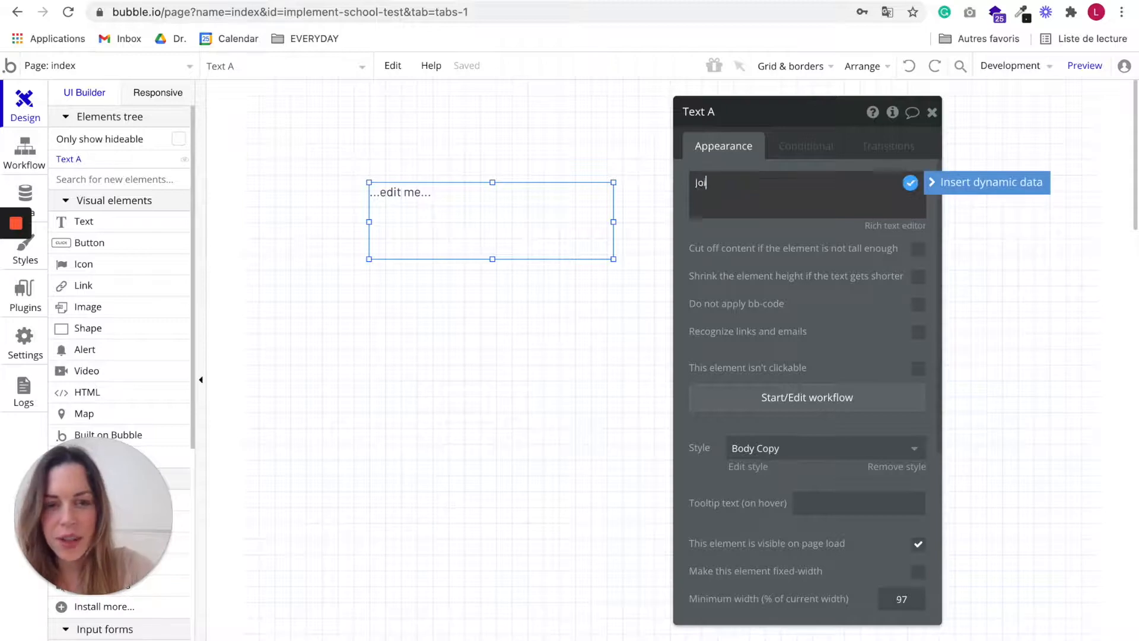
pyautogui.write('Join the community')
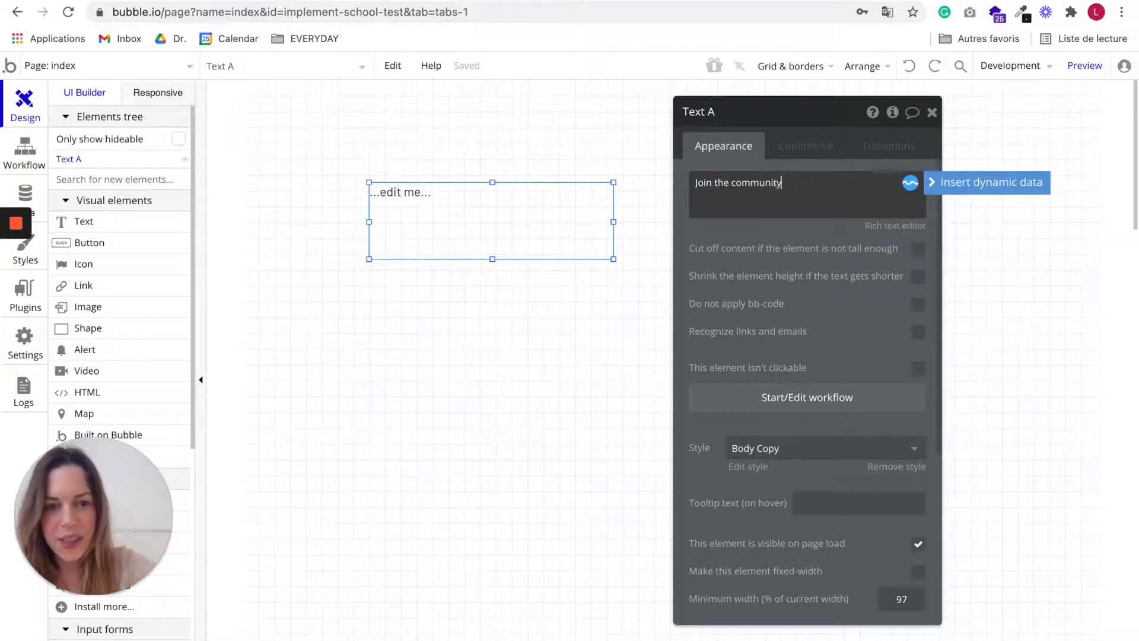
pyautogui.write('Join the community')
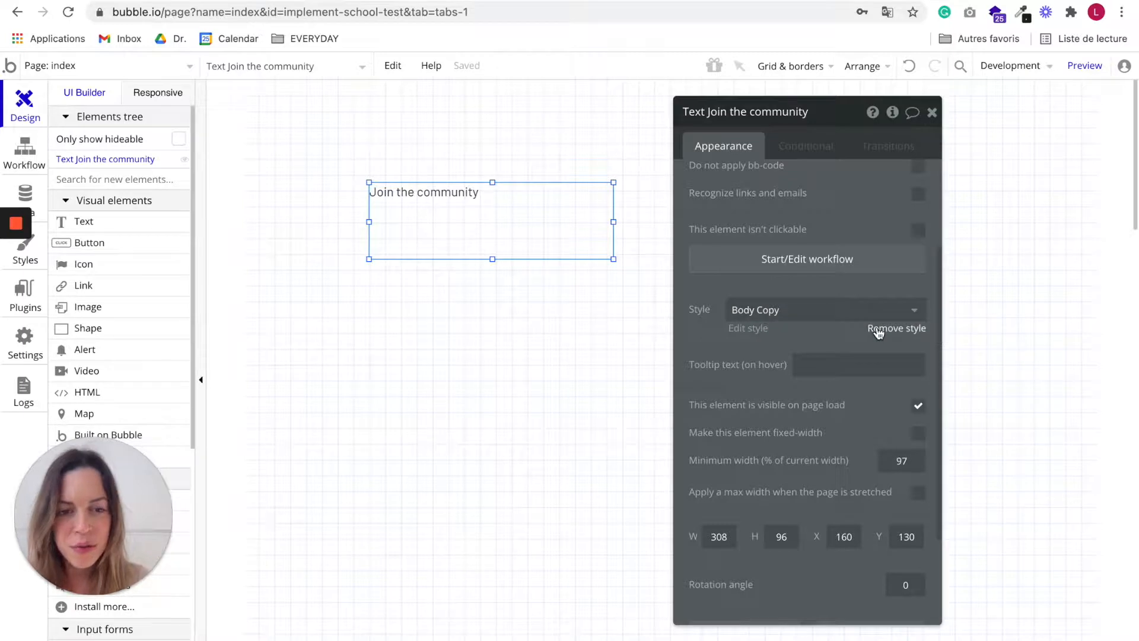
# Detach Body Copy and style the text as Inter (600), size 36, colour #666666
pyautogui.click(897, 328)
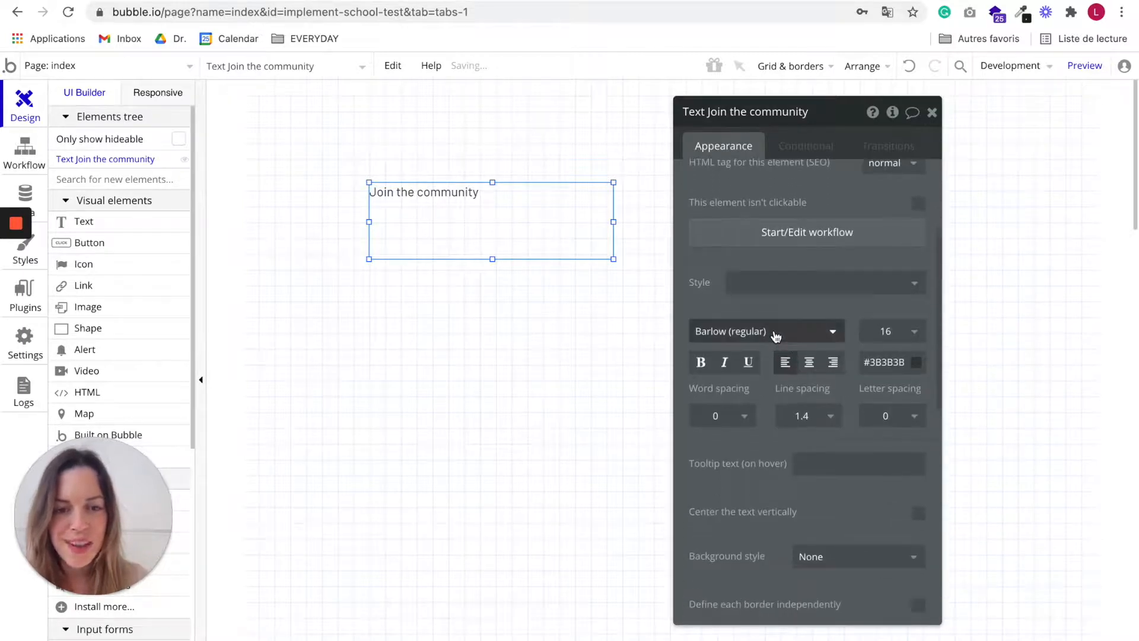
pyautogui.click(763, 331)
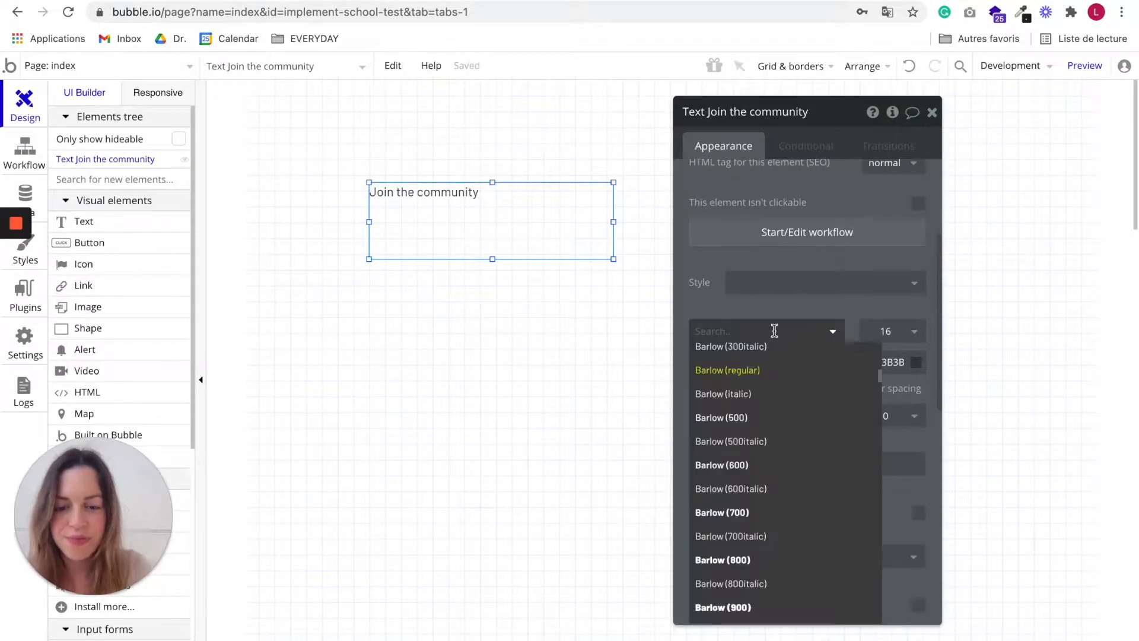
pyautogui.write('inter (600')
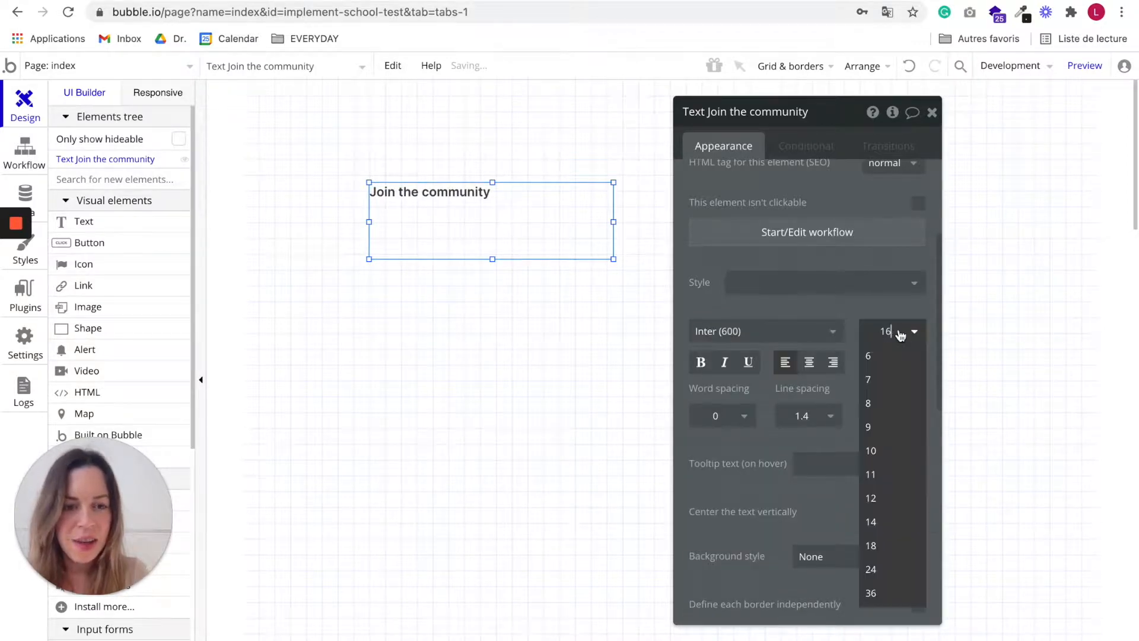
pyautogui.click(869, 592)
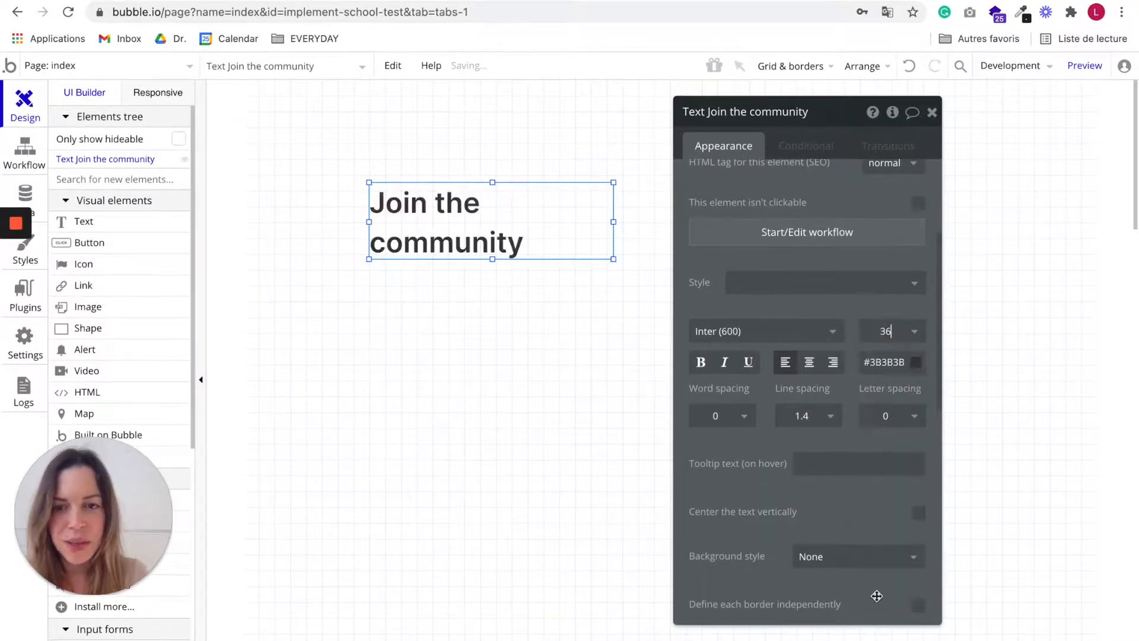
pyautogui.click(884, 362)
pyautogui.write('#666666')
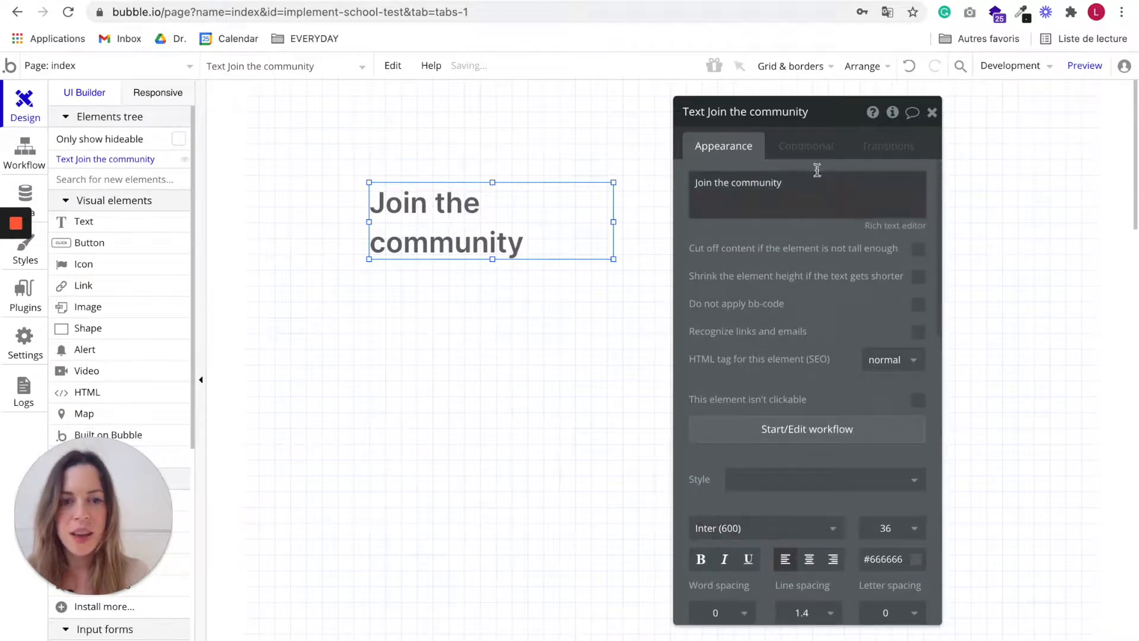
# Add a condition Current page width ≤ 760 that changes 'This element is visible', left unchecked
pyautogui.click(804, 145)
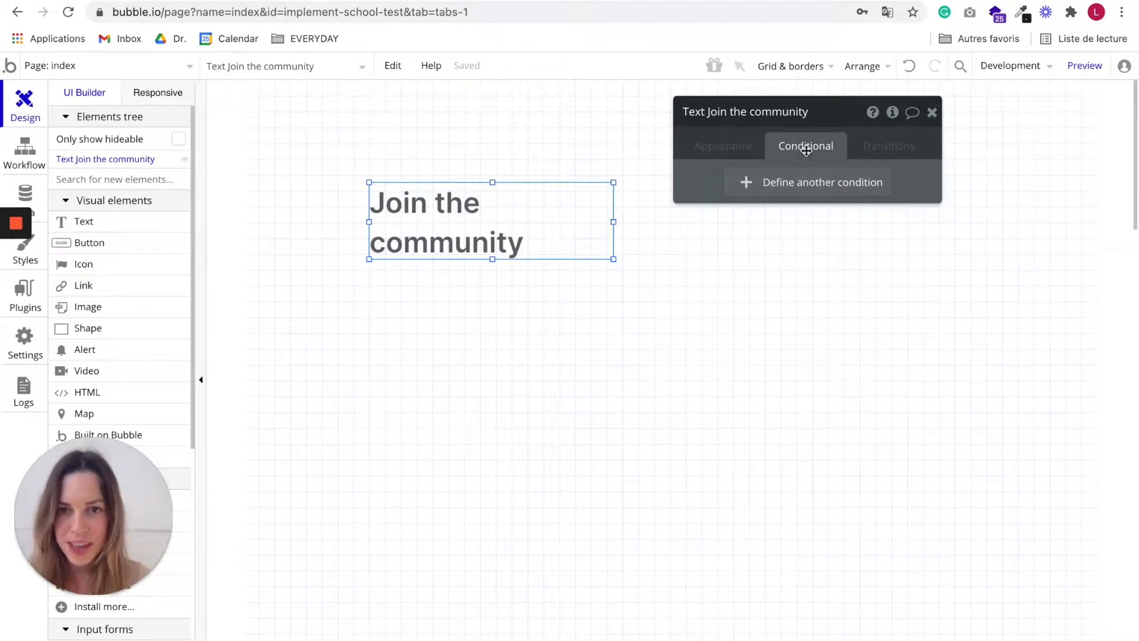
pyautogui.moveTo(760, 182)
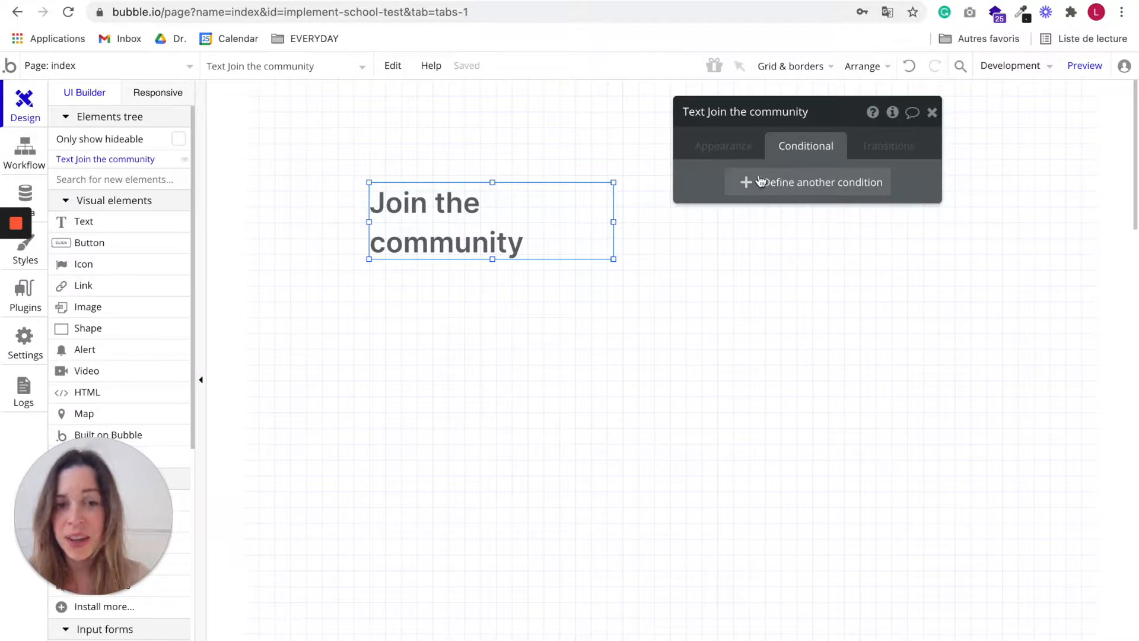
pyautogui.click(807, 181)
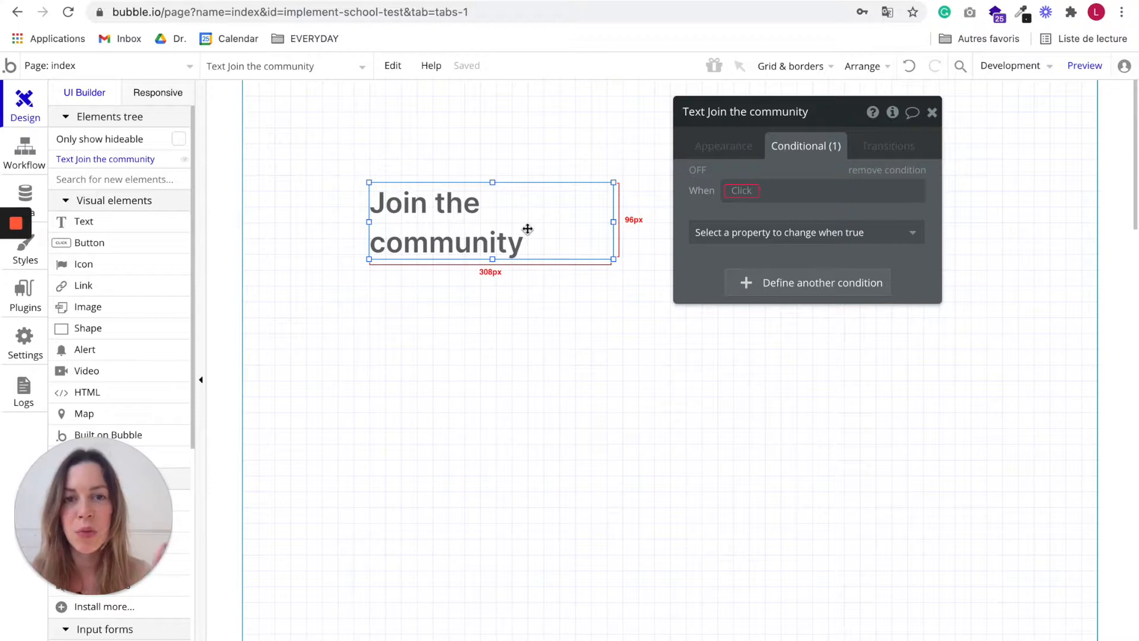
pyautogui.moveTo(582, 190)
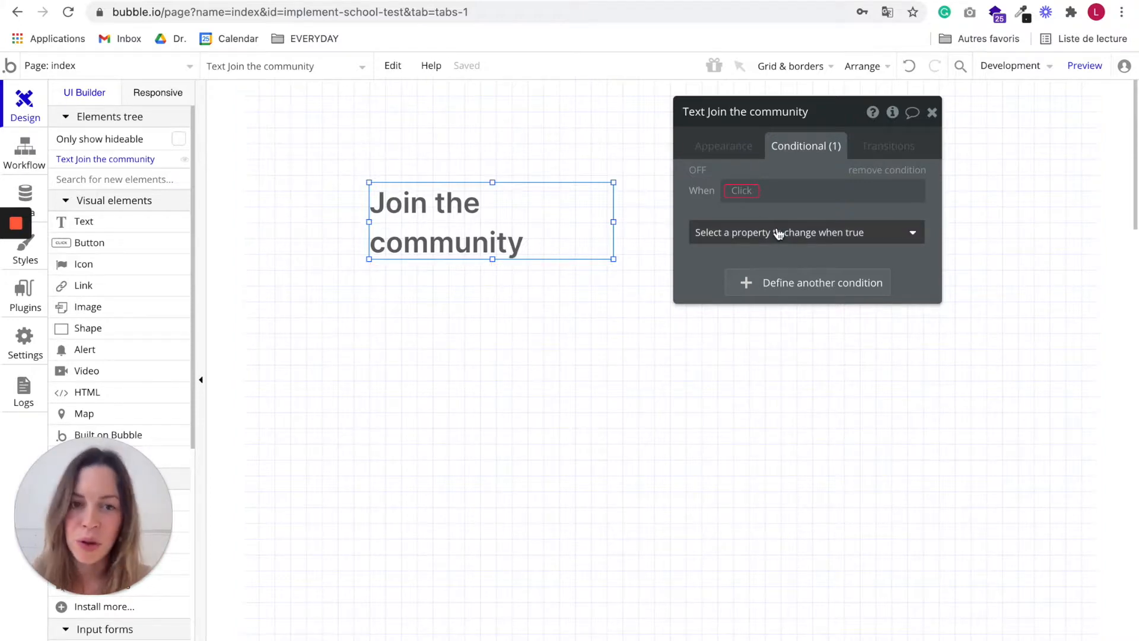
pyautogui.write('curren')
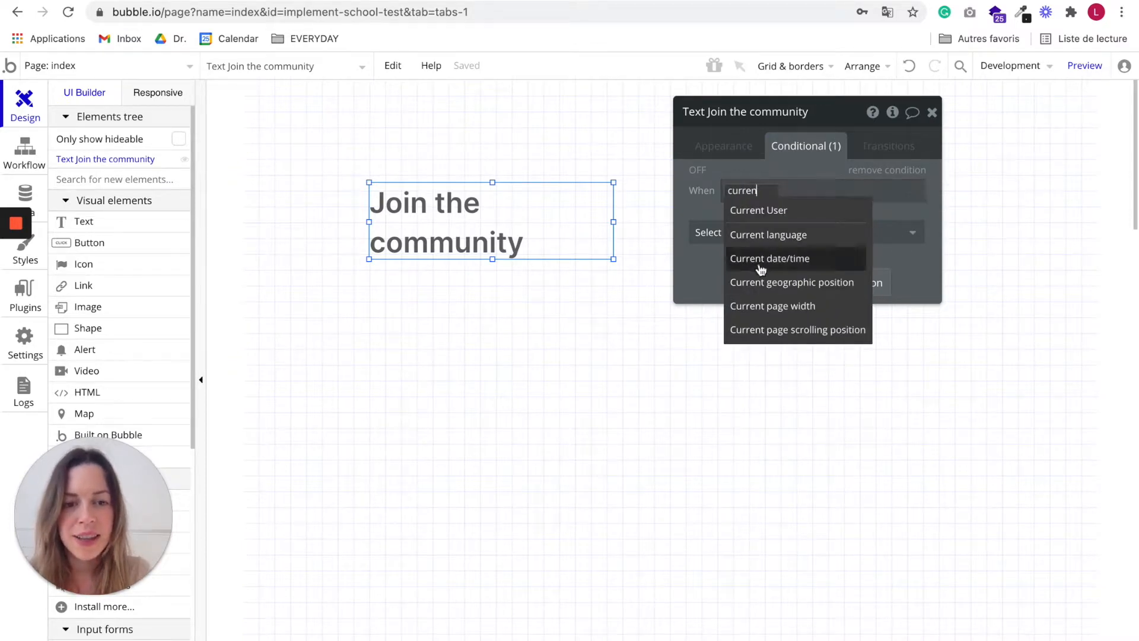
pyautogui.click(772, 305)
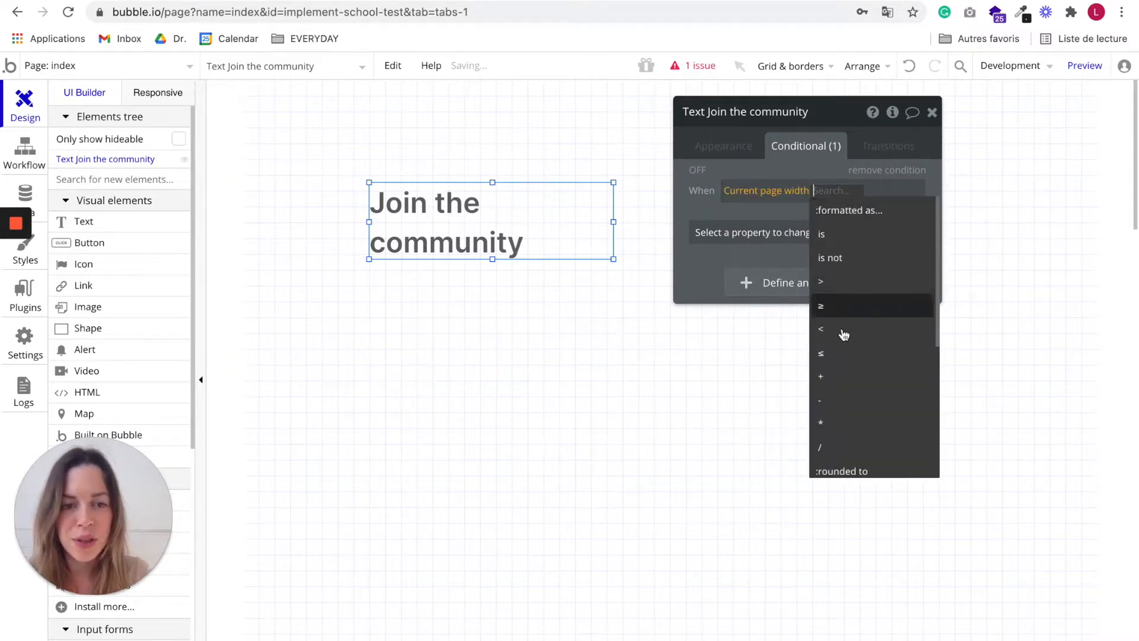
pyautogui.click(821, 353)
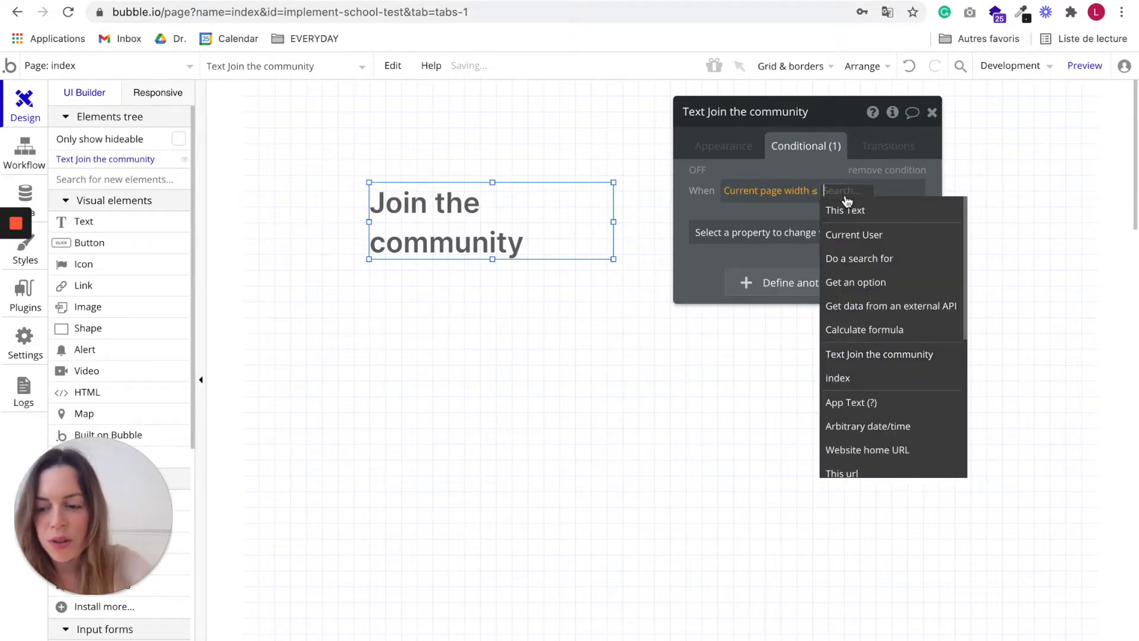
pyautogui.write('760')
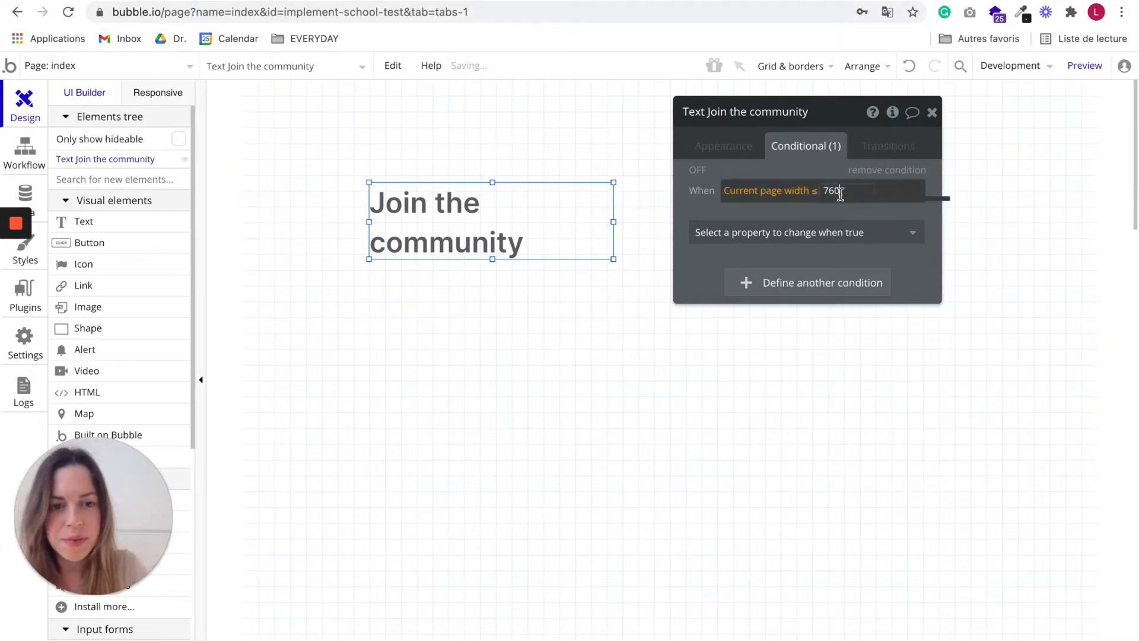
pyautogui.click(803, 232)
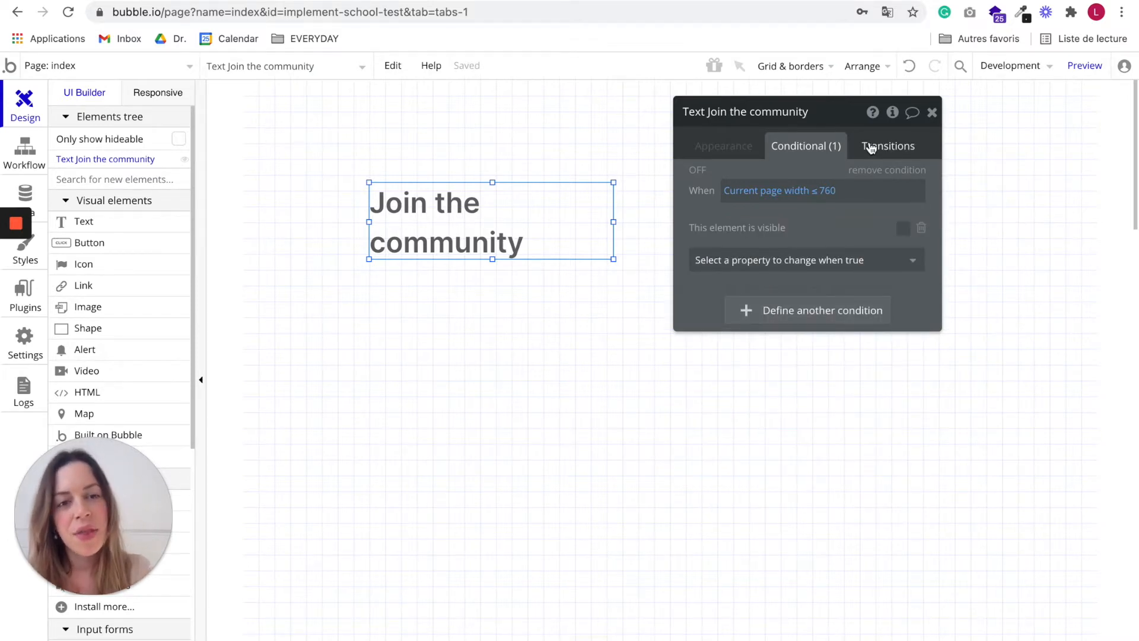
pyautogui.click(887, 144)
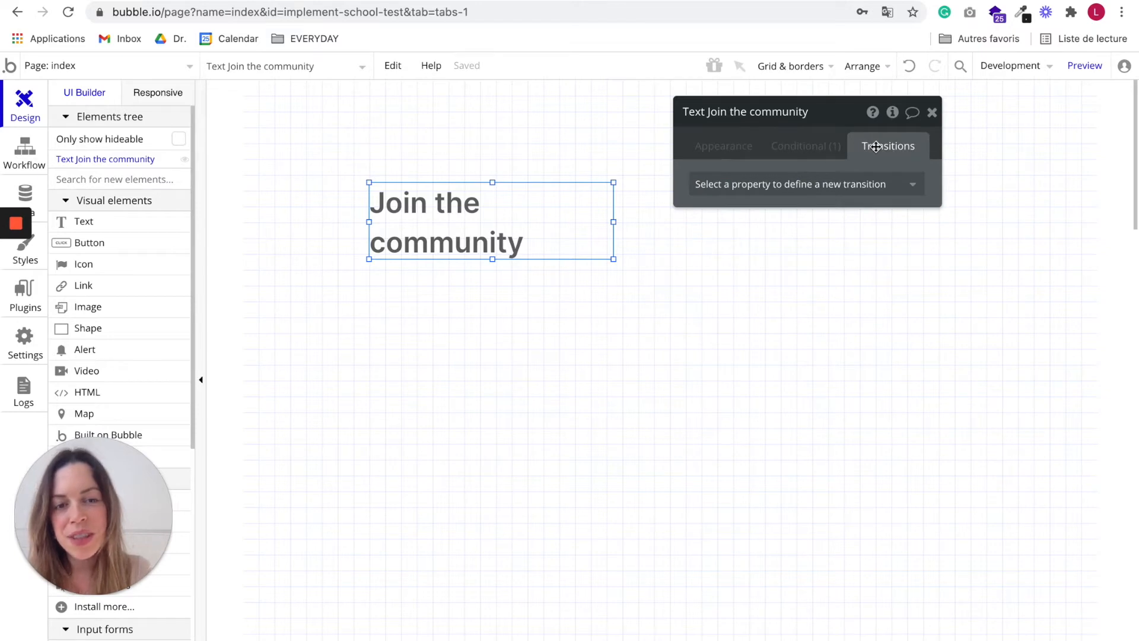